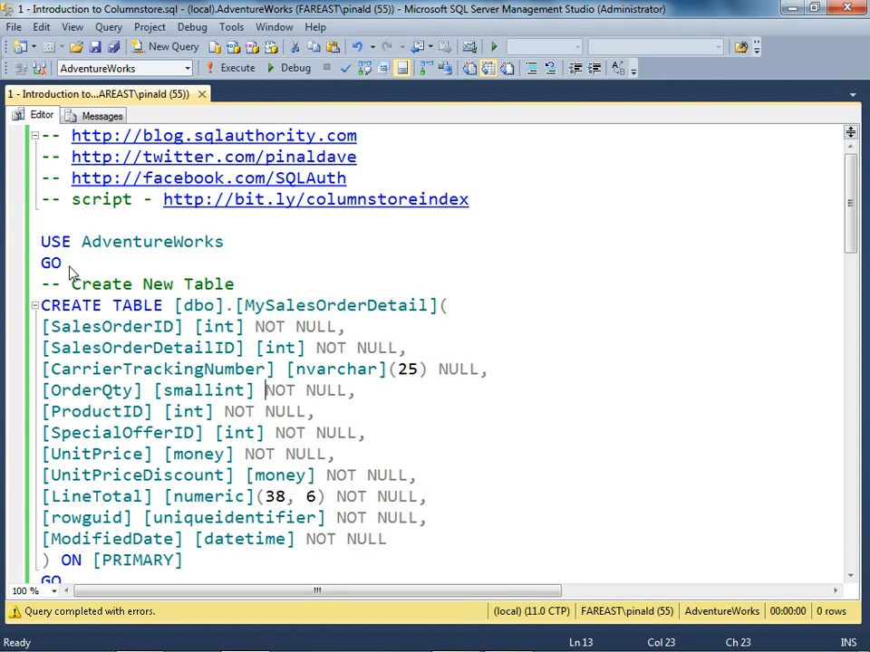
Run USE AdventureWorks and the CREATE TABLE MySalesOrderDetail batch, then return to the script.
left_click_drag(40, 241, 62, 262)
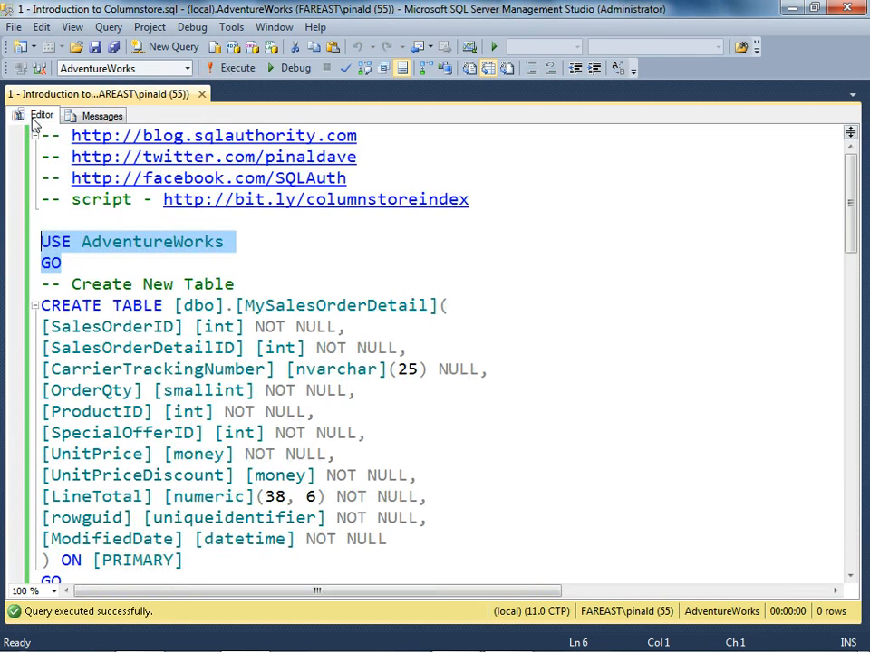
scroll("down", 3)
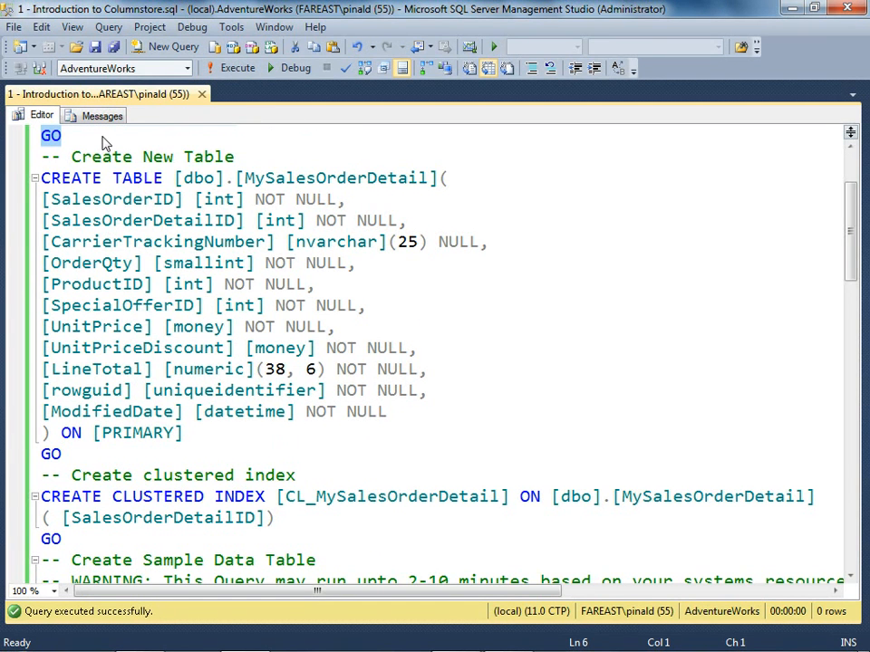
left_click_drag(41, 135, 209, 455)
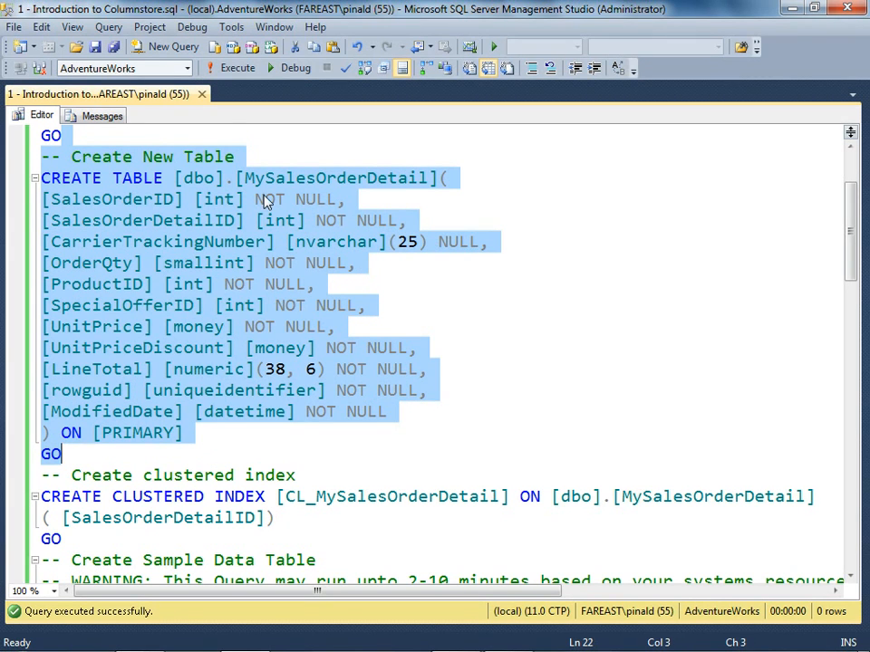
mouse_move(274, 198)
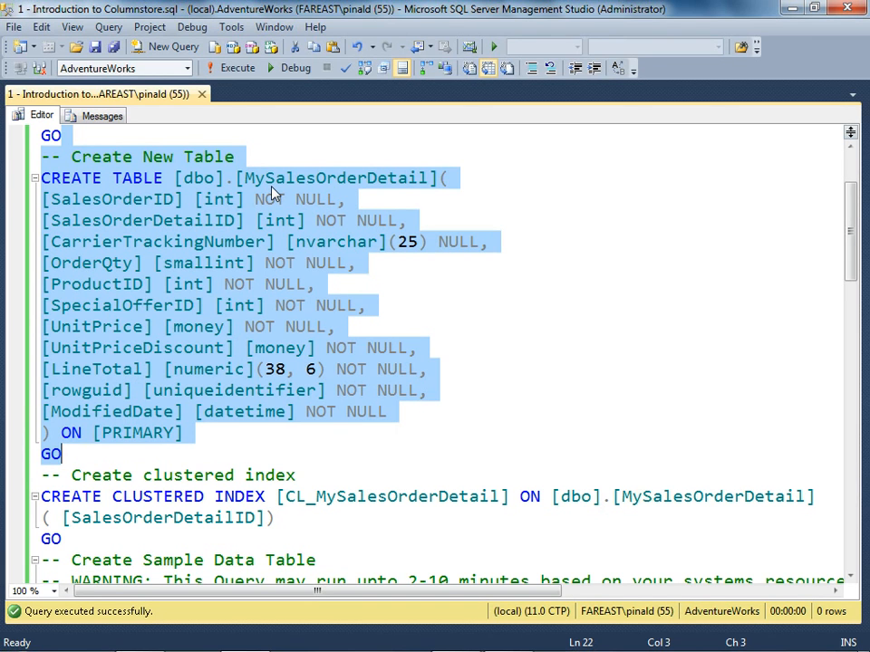
mouse_move(237, 68)
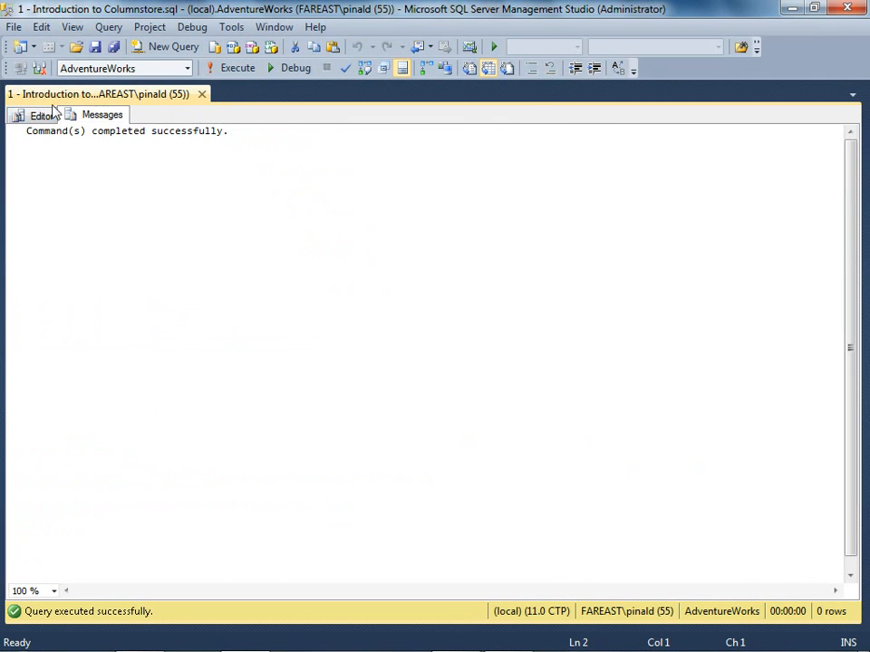
left_click(42, 115)
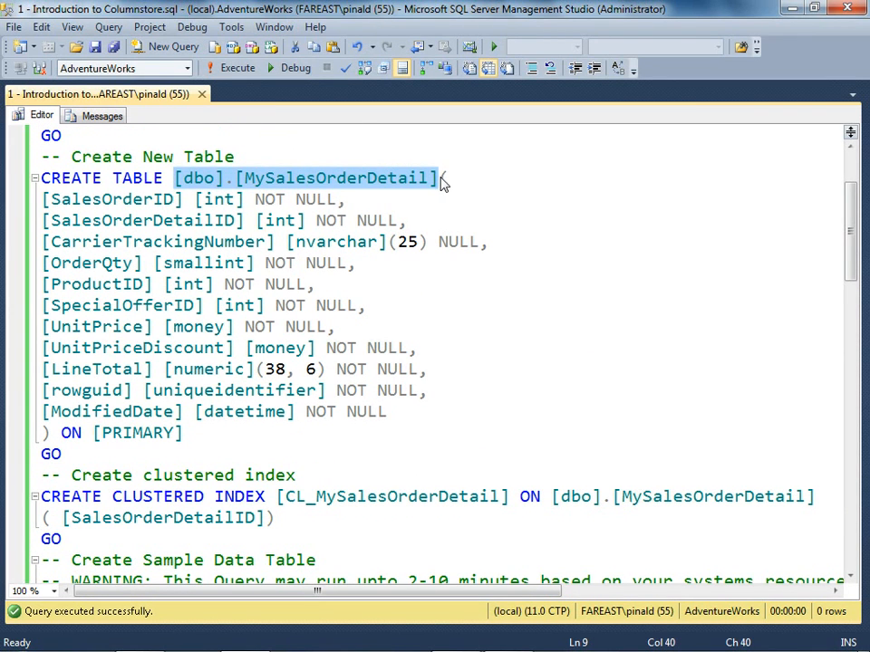
Run the INSERT INTO MySalesOrderDetail ... GO 100 batch, loading 121317 rows per pass.
scroll("down", 3)
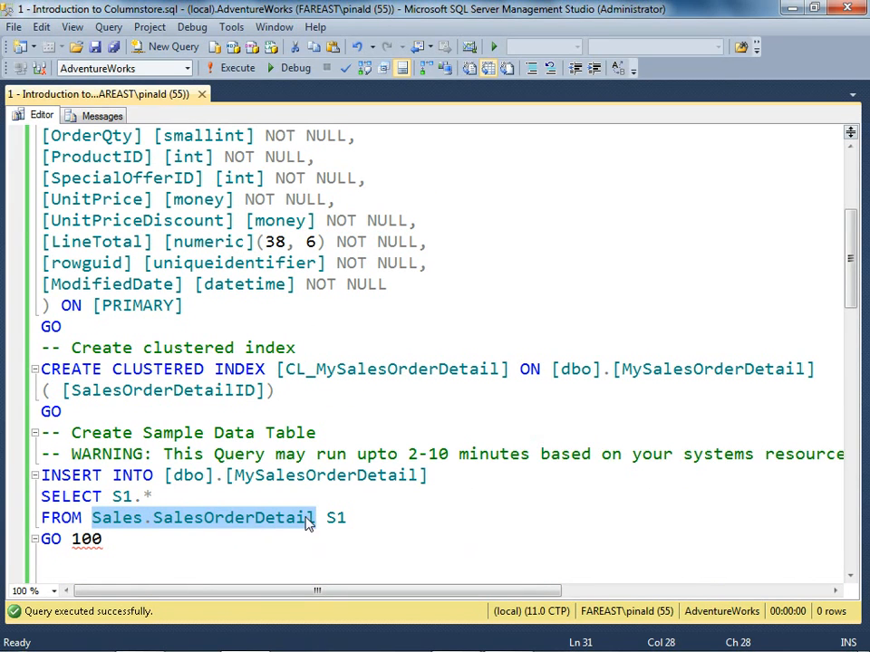
mouse_move(118, 550)
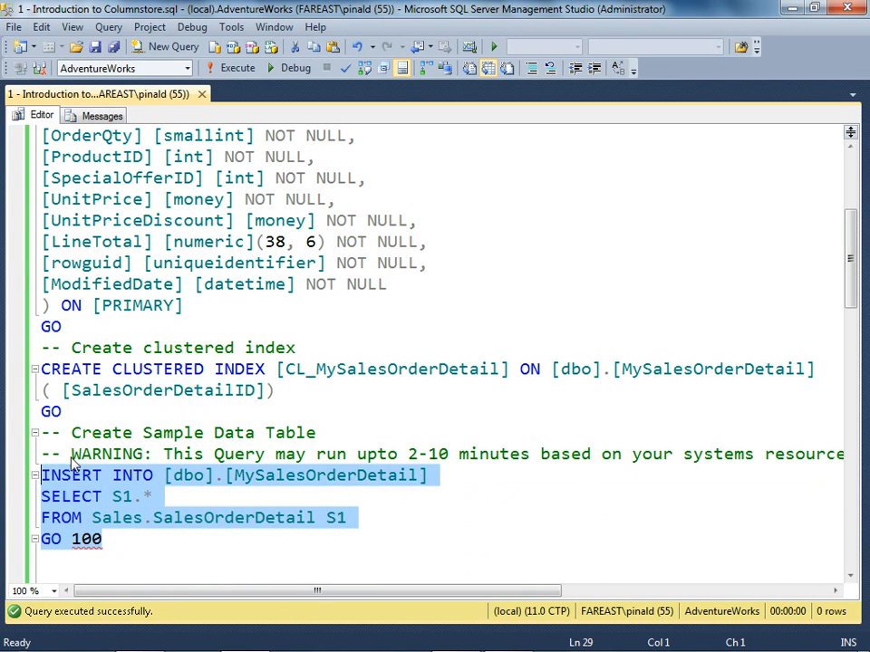
double_click(107, 454)
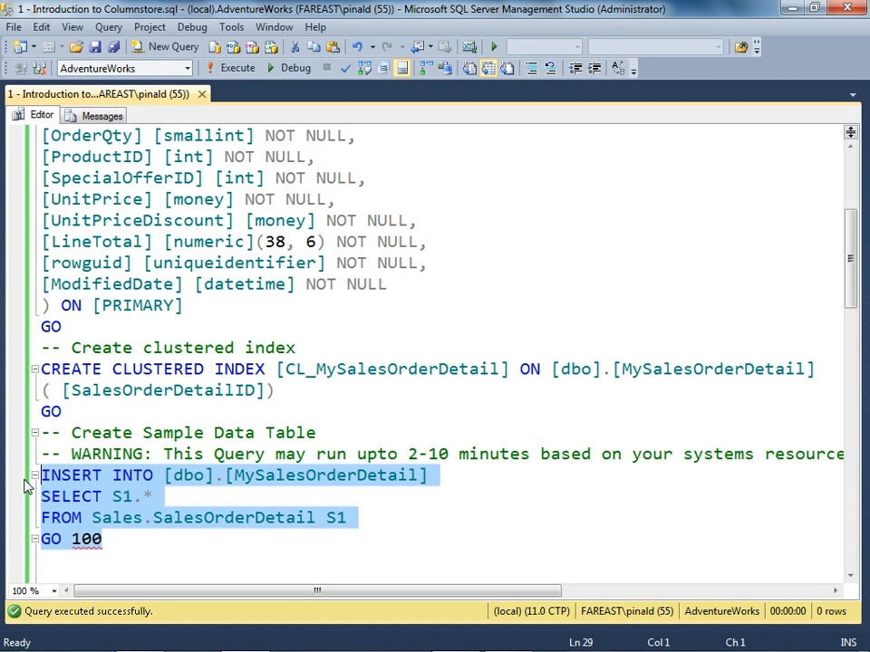
mouse_move(237, 68)
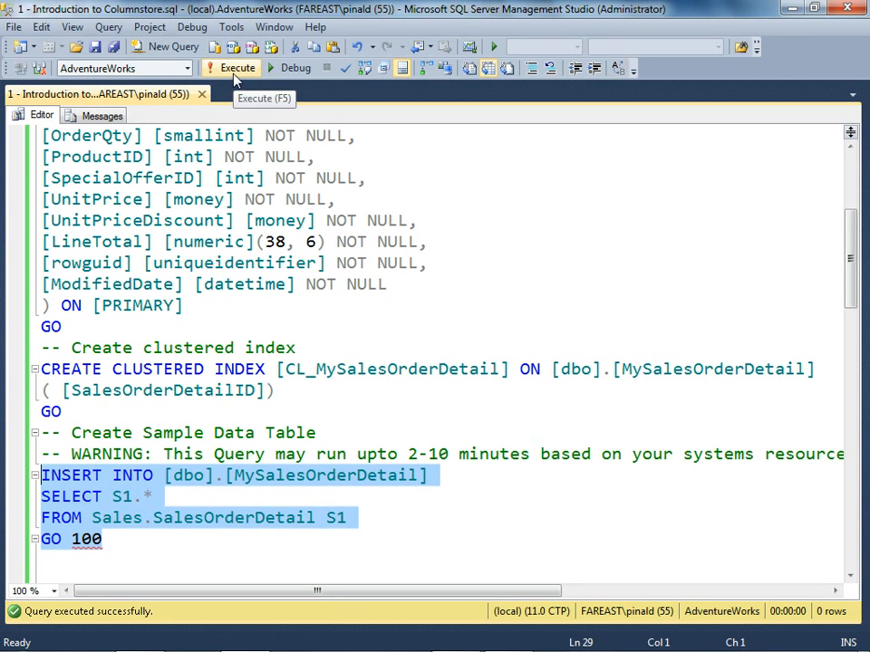
left_click(236, 68)
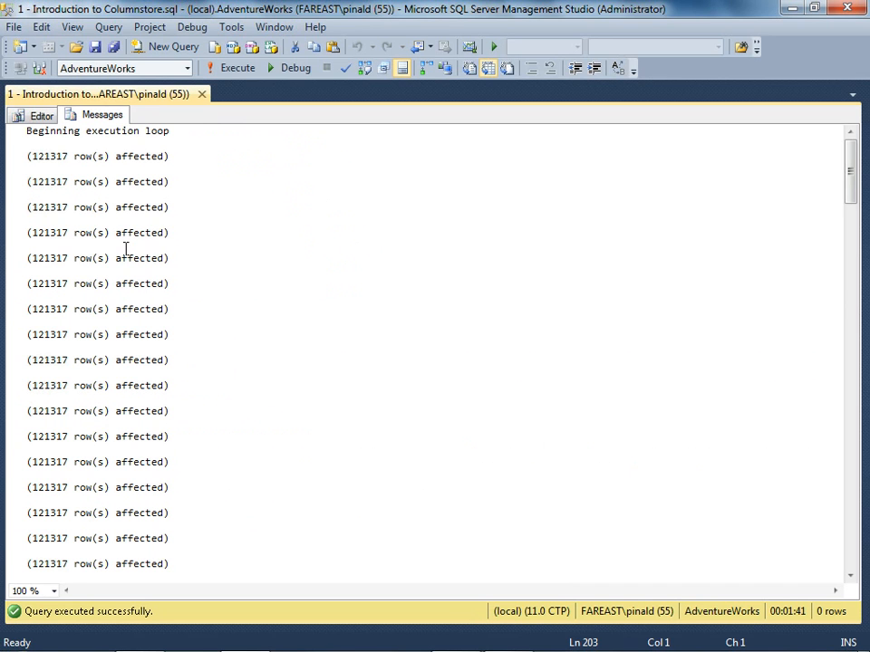
left_click(41, 115)
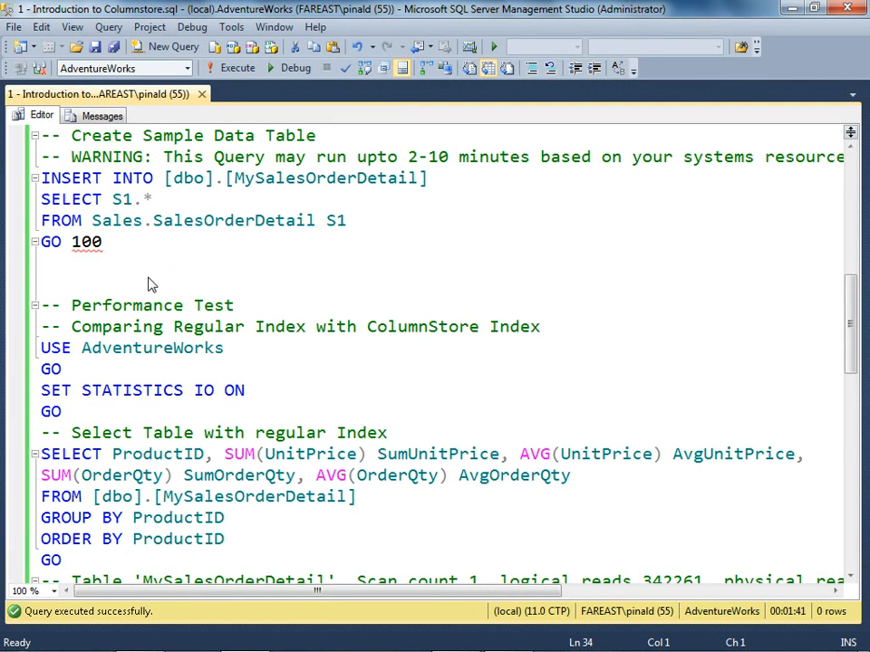
Run USE AdventureWorks with SET STATISTICS IO ON, then return to the script editor.
scroll("down", 3)
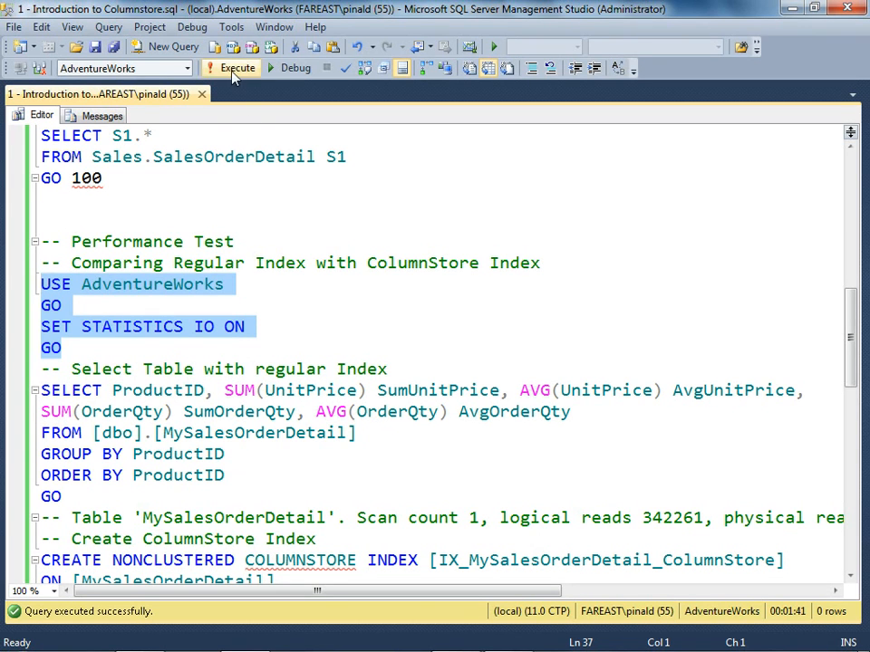
left_click(237, 68)
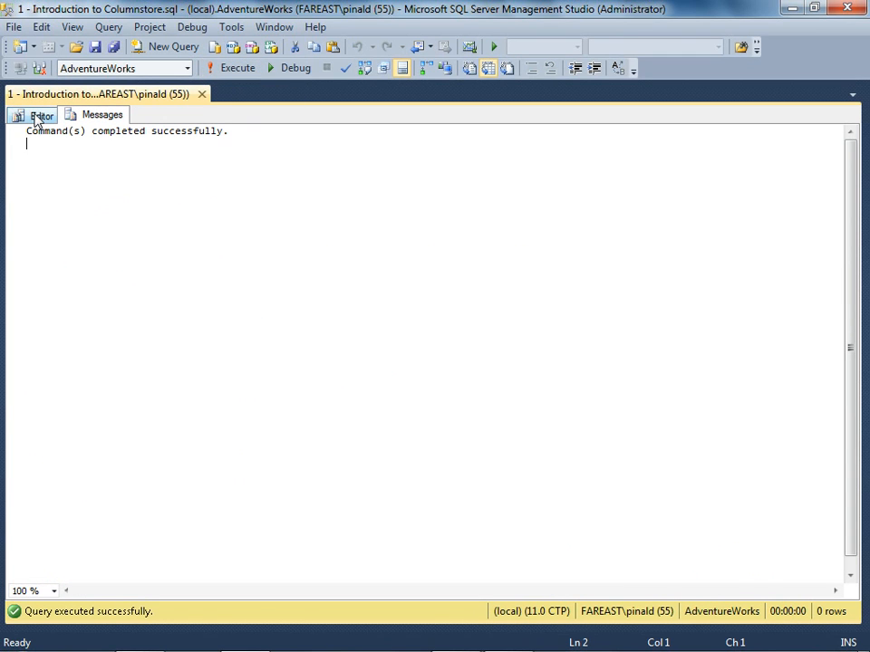
left_click(41, 115)
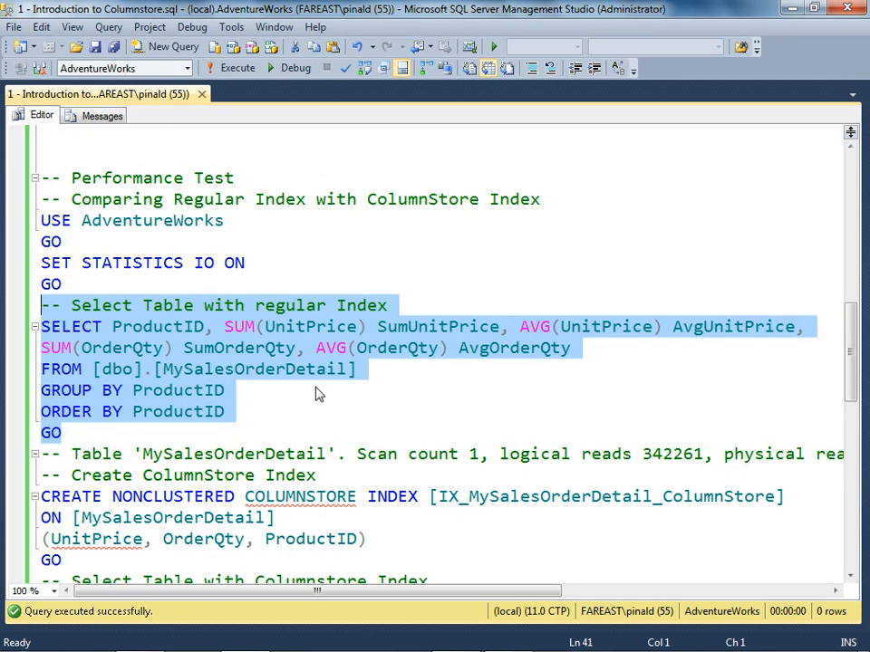
mouse_move(298, 389)
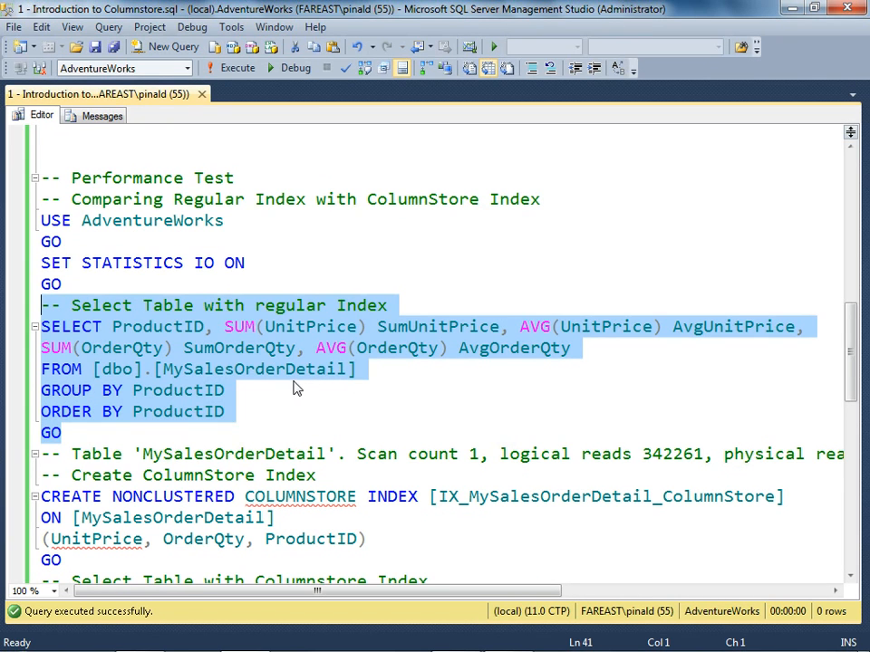
mouse_move(256, 507)
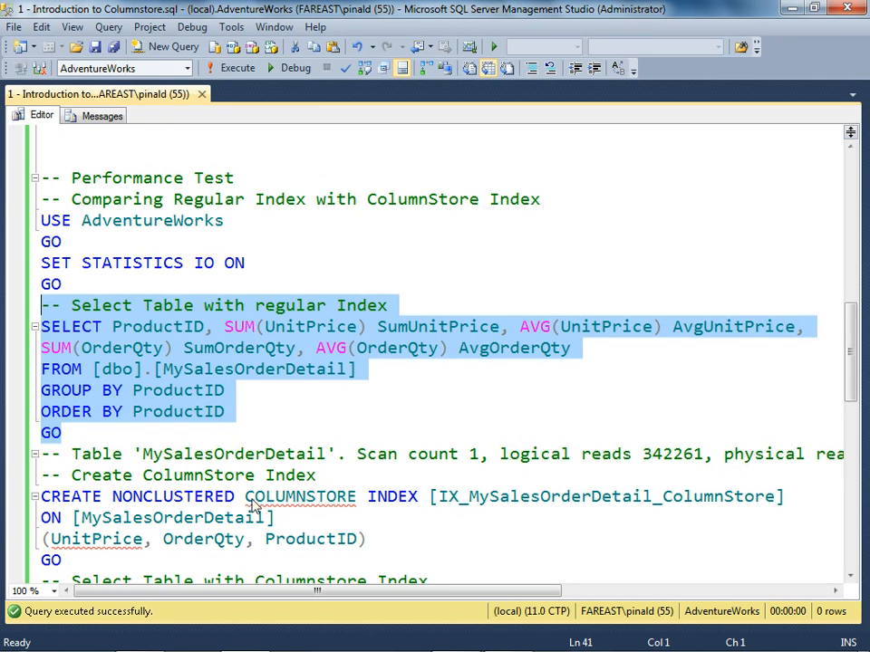
mouse_move(233, 408)
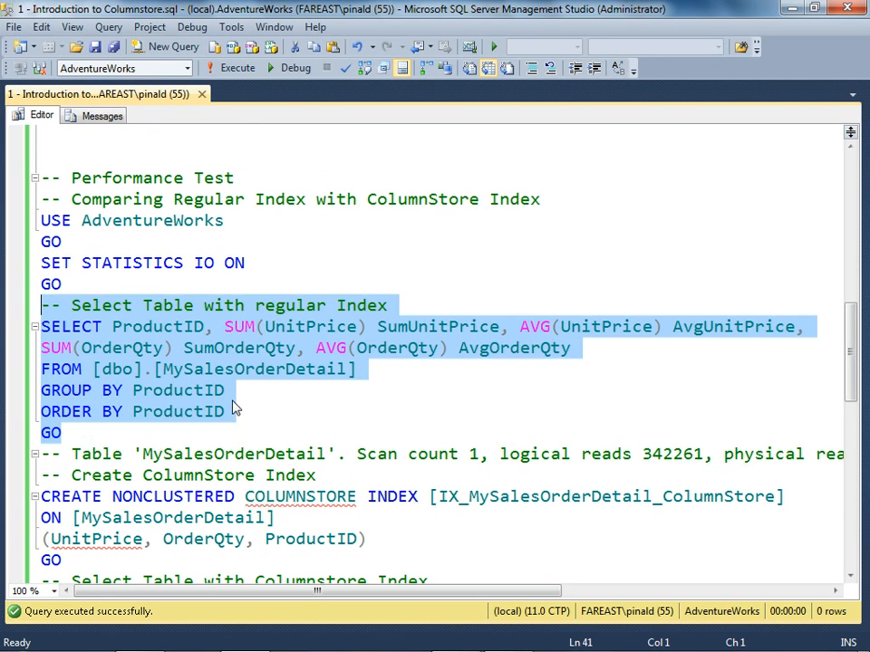
mouse_move(237, 68)
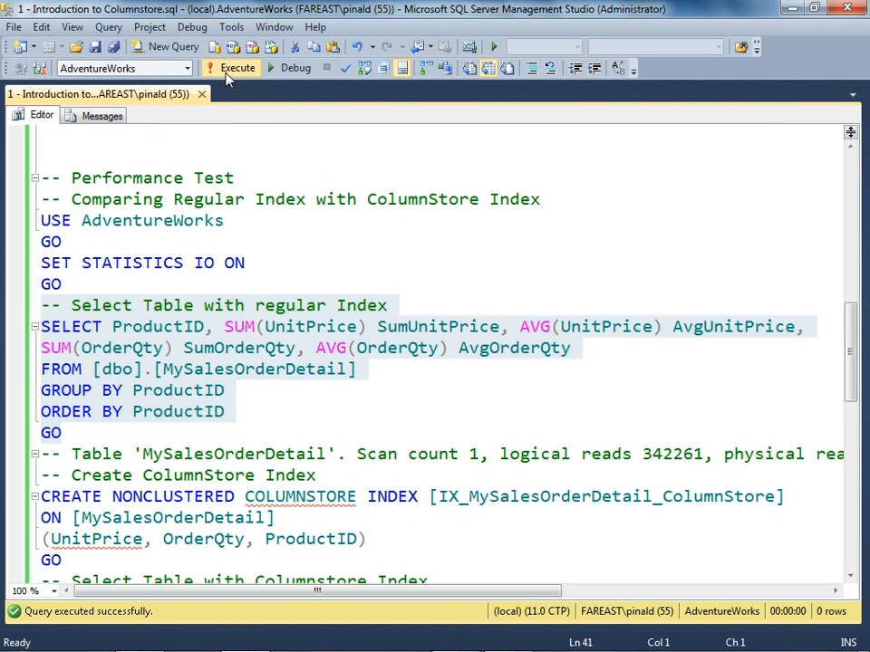
Execute the regular-index aggregate SELECT and check its 345088 logical reads in Messages.
left_click(239, 68)
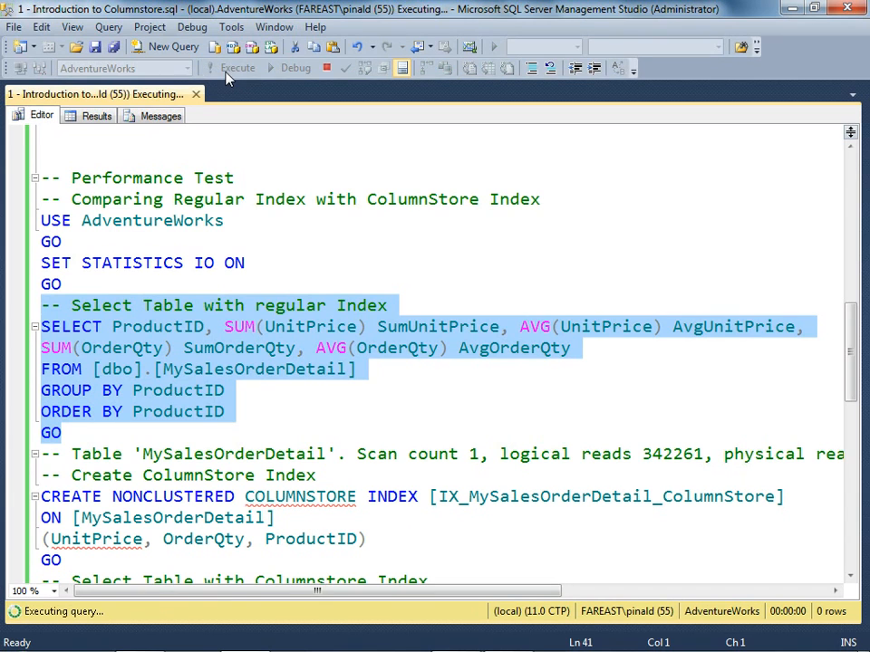
left_click(97, 115)
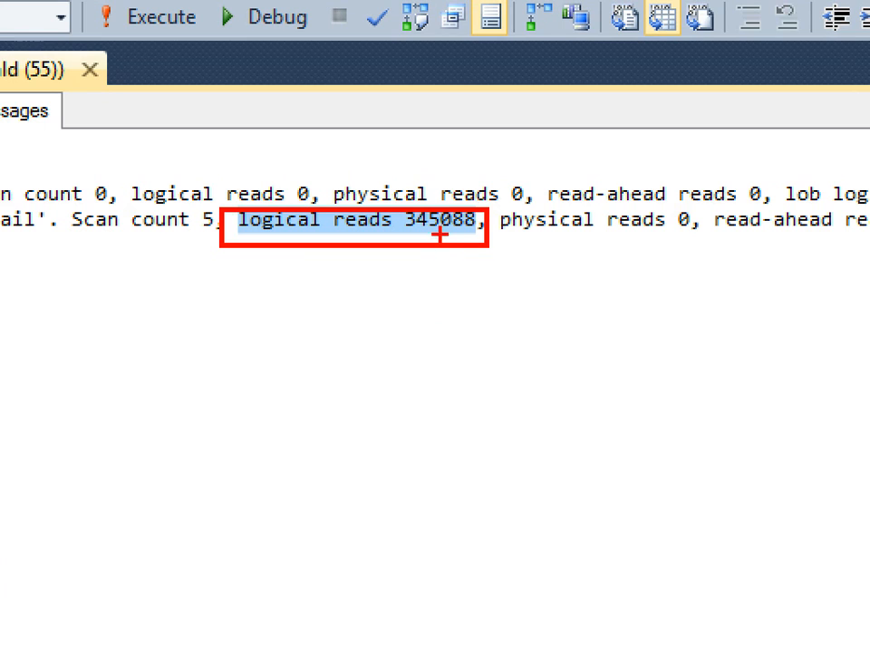
mouse_move(419, 233)
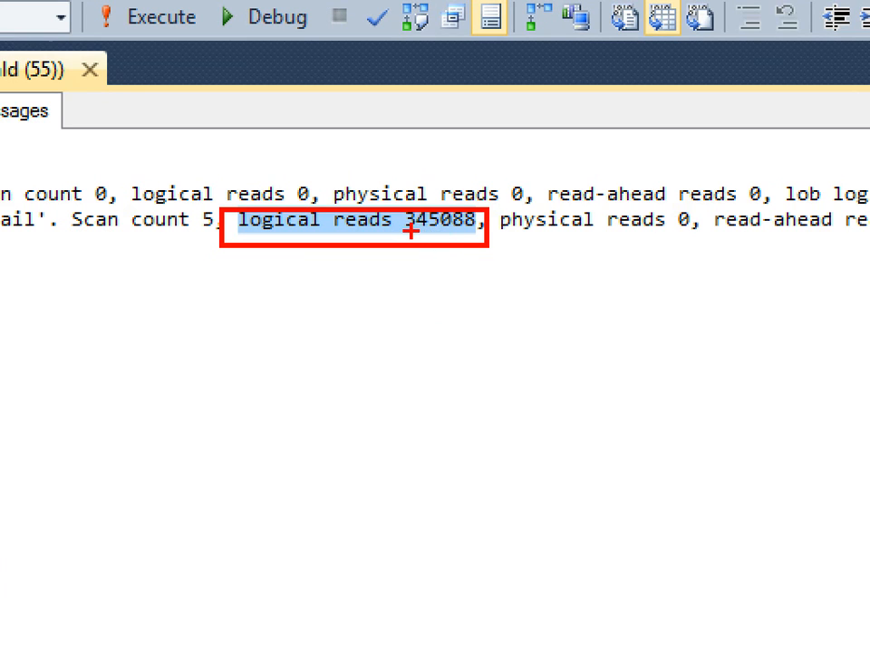
mouse_move(439, 232)
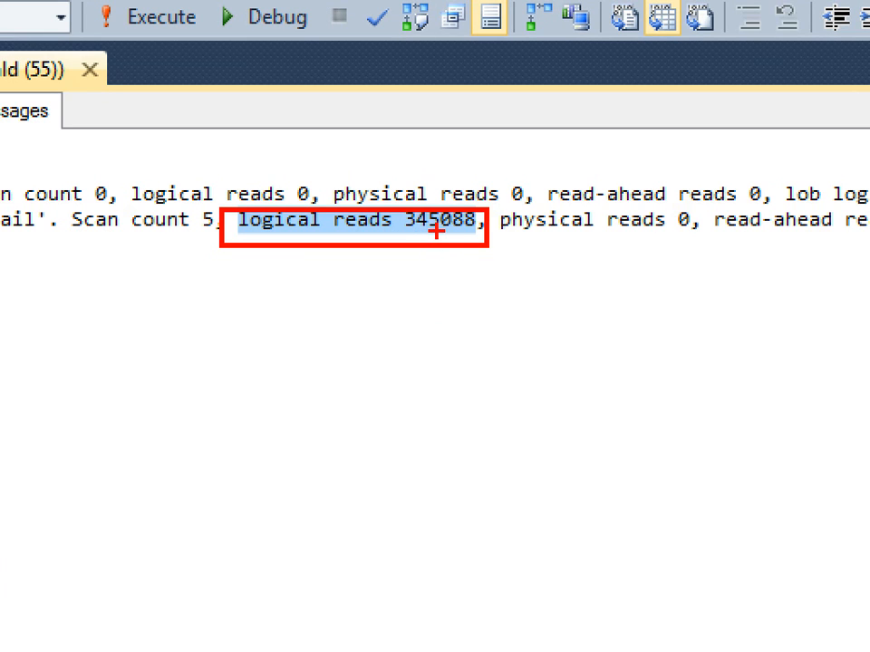
mouse_move(487, 265)
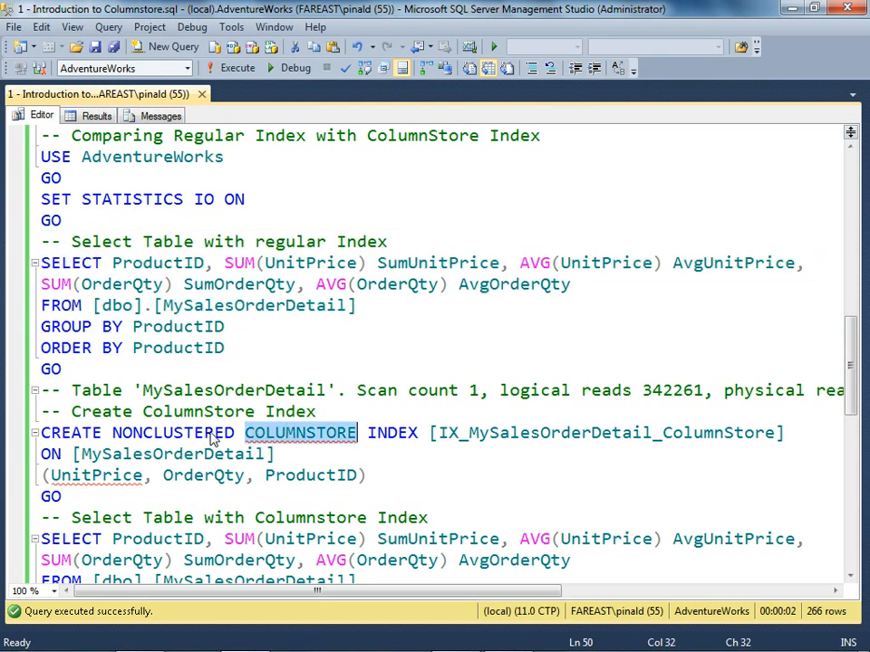
Highlight NONCLUSTERED, OrderQty, both UnitPrice columns and AVG, and select the columnstore index block.
double_click(172, 432)
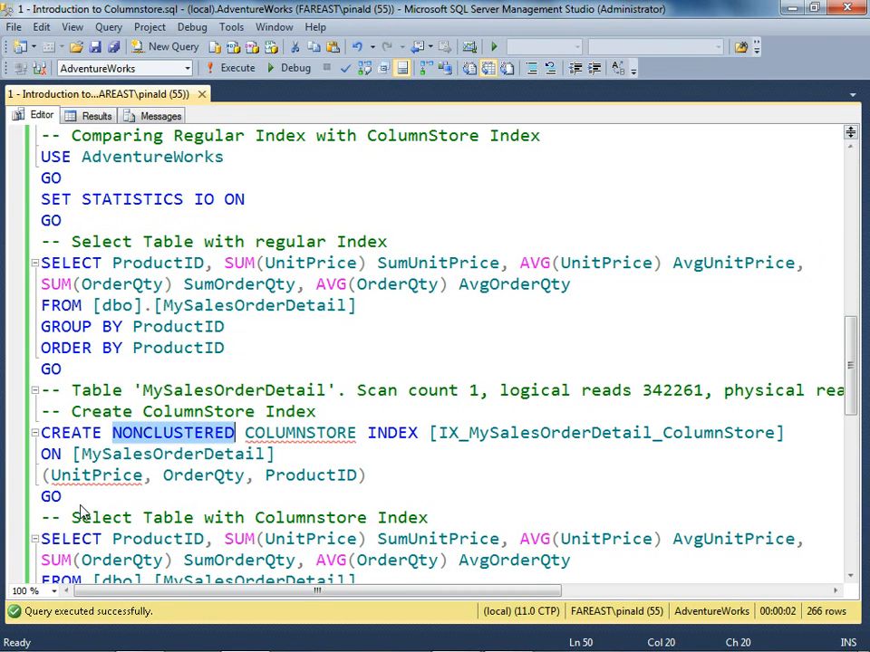
left_click_drag(41, 432, 62, 497)
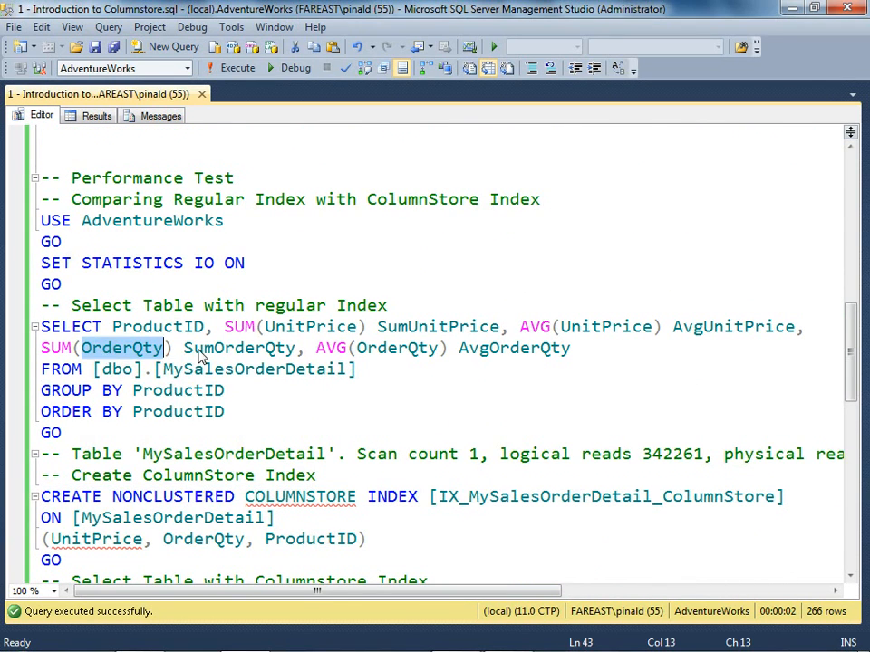
double_click(395, 348)
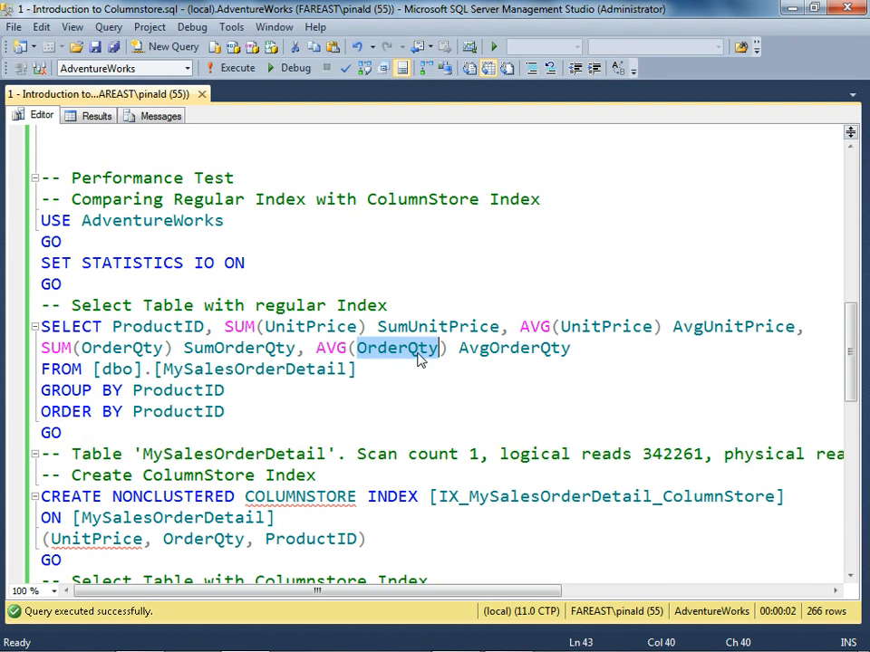
mouse_move(596, 342)
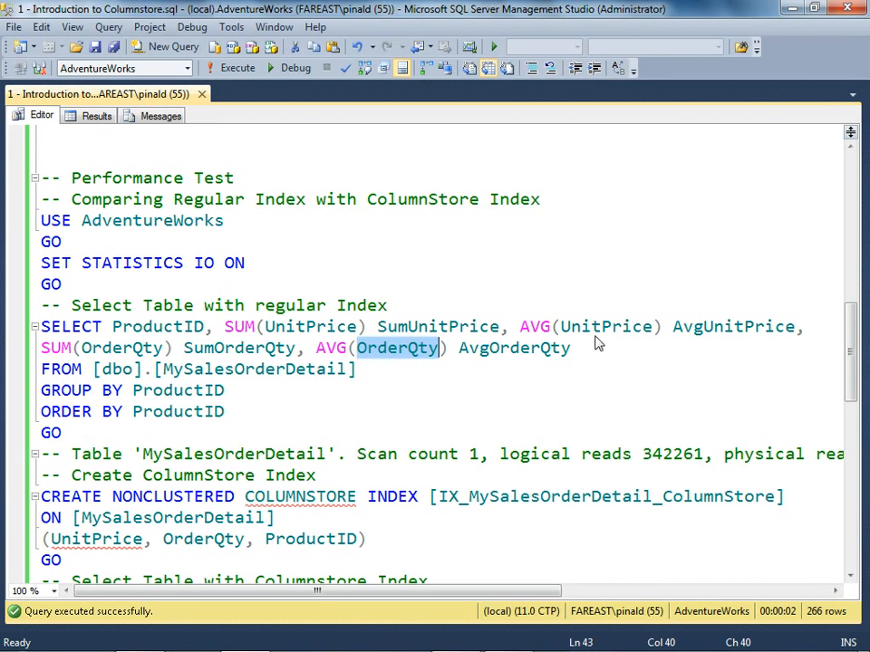
double_click(606, 327)
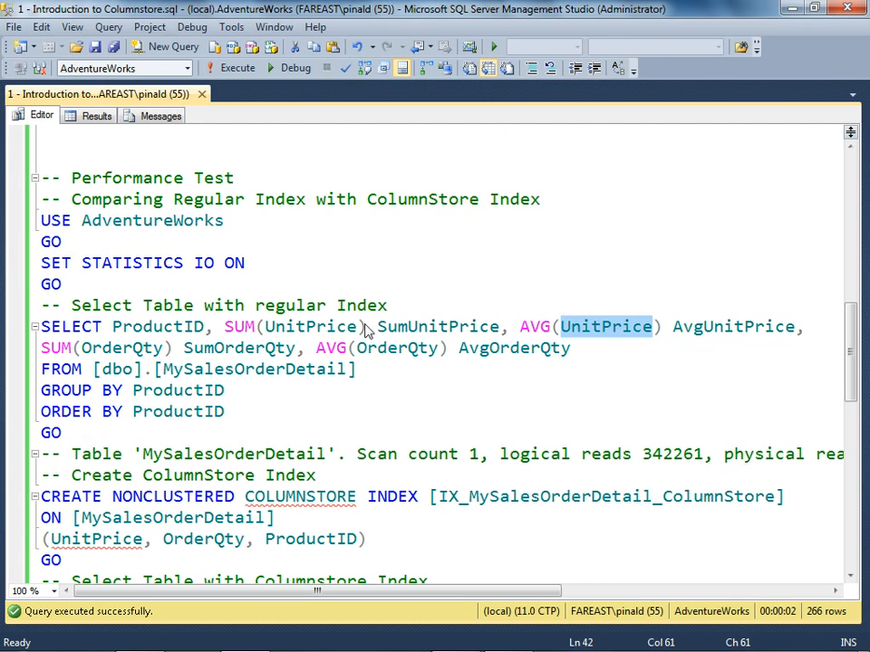
double_click(310, 326)
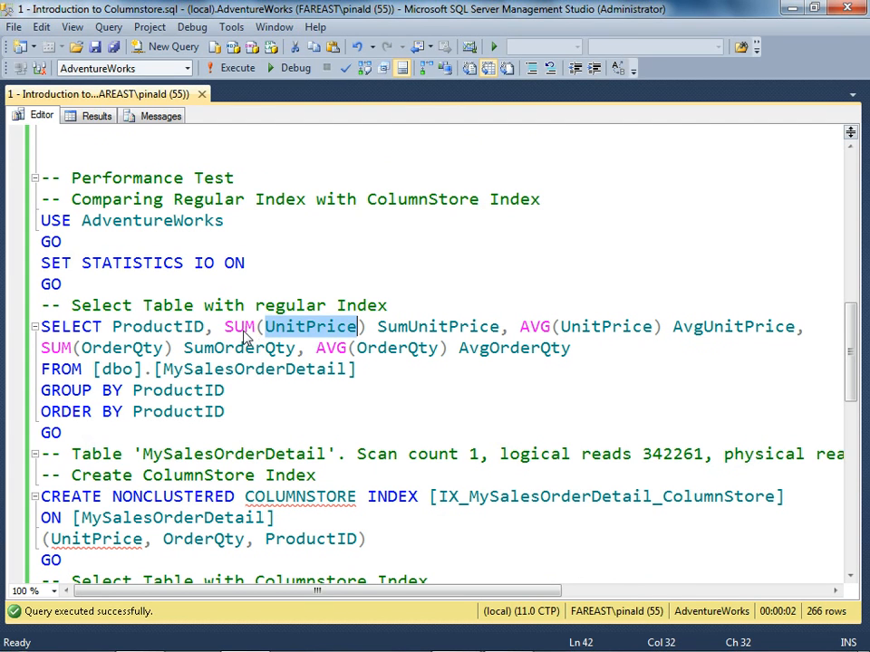
double_click(534, 326)
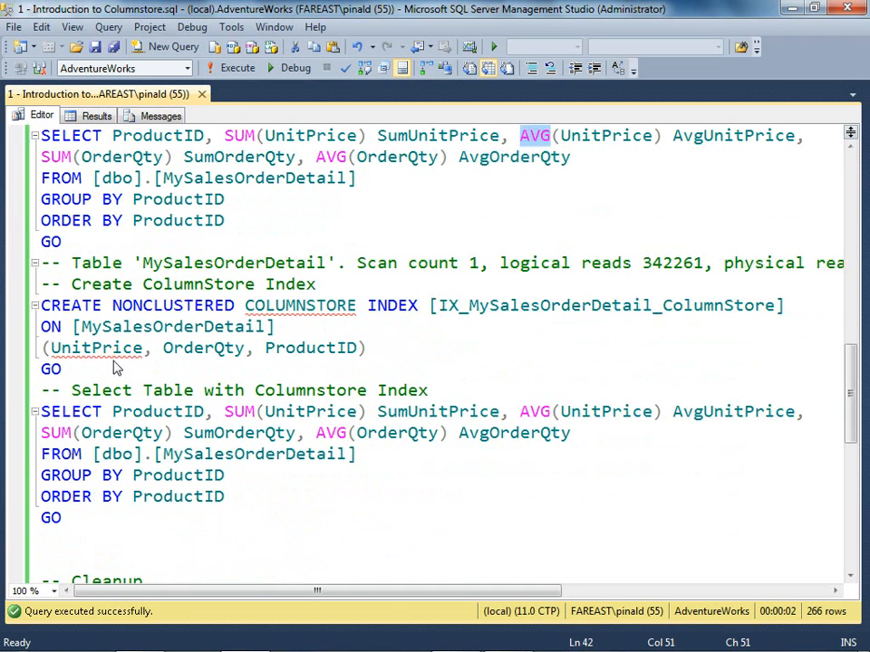
mouse_move(481, 181)
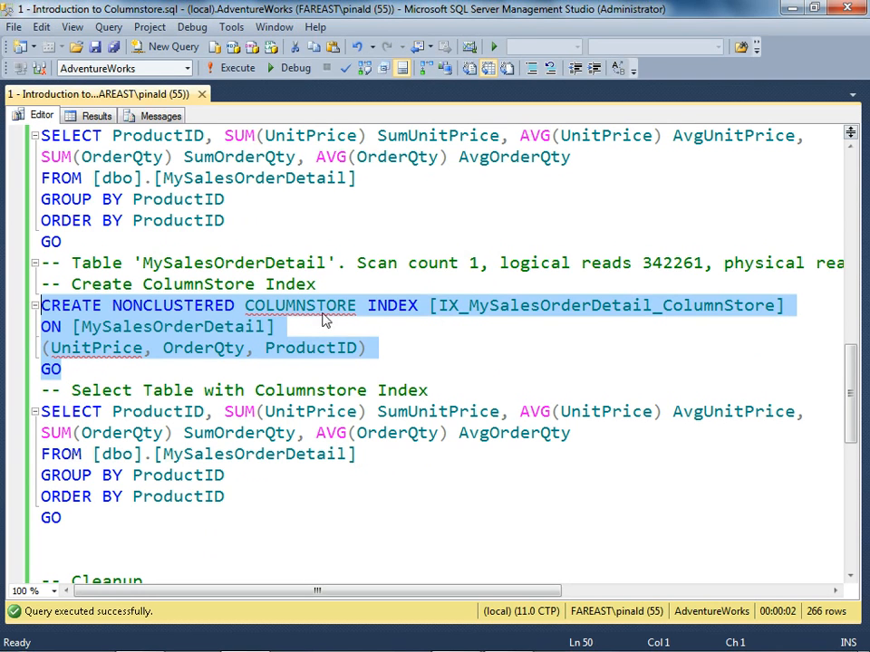
Execute CREATE NONCLUSTERED COLUMNSTORE INDEX IX_MySalesOrderDetail_ColumnStore and scroll to the next query.
left_click(232, 68)
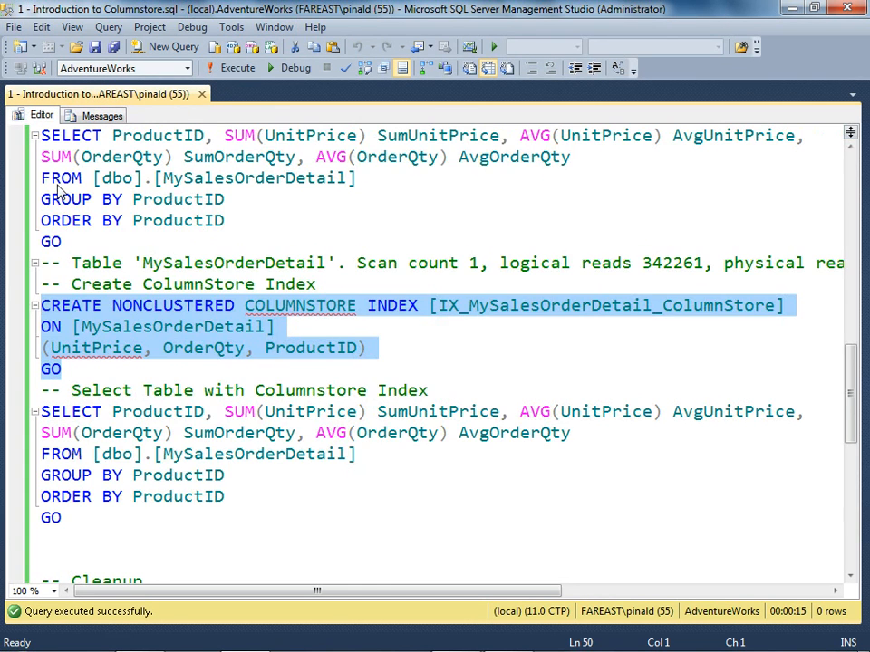
scroll("down", 3)
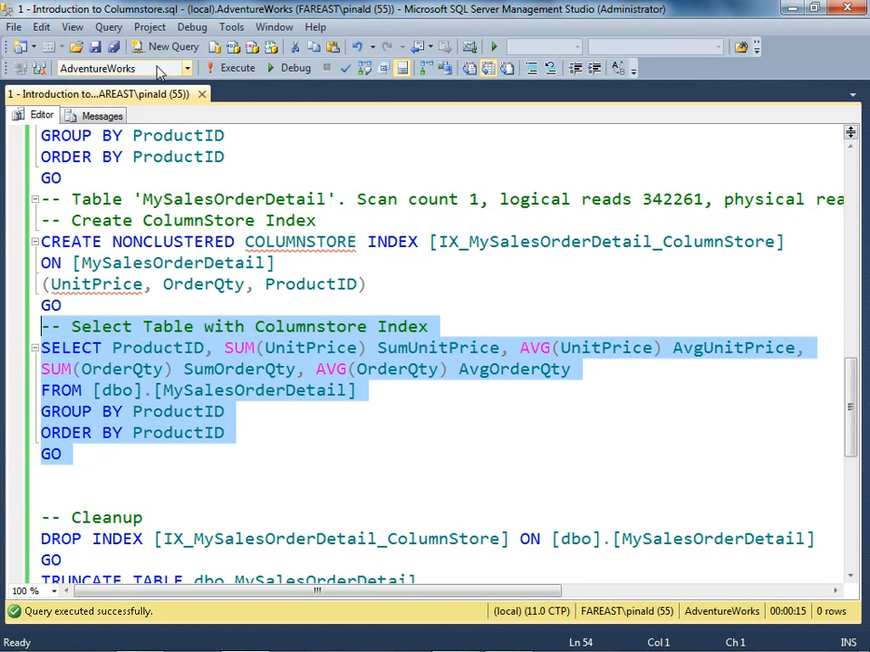
Run the columnstore query showing 283 logical reads, then run the cleanup dropping index and table.
left_click(237, 68)
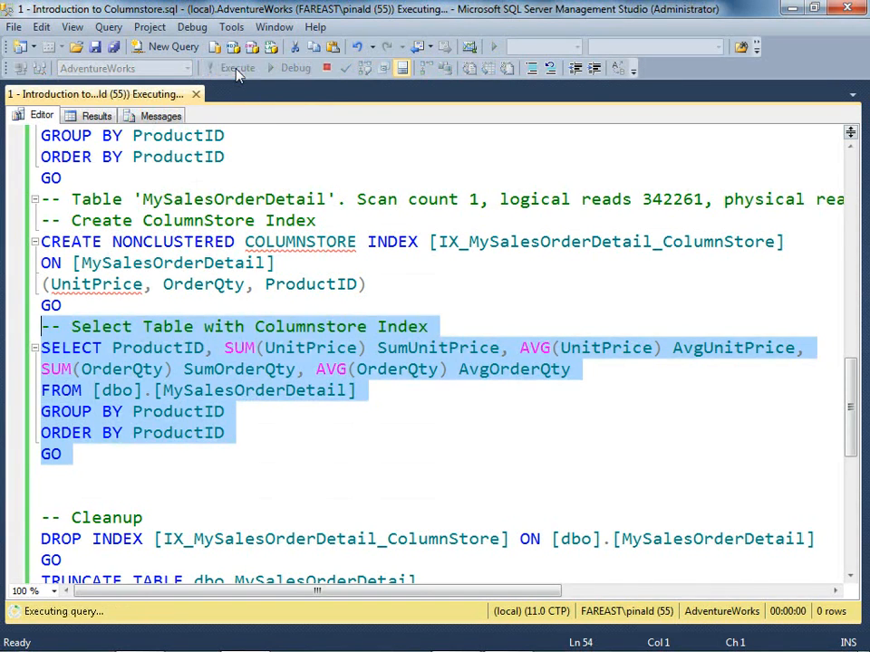
left_click(238, 68)
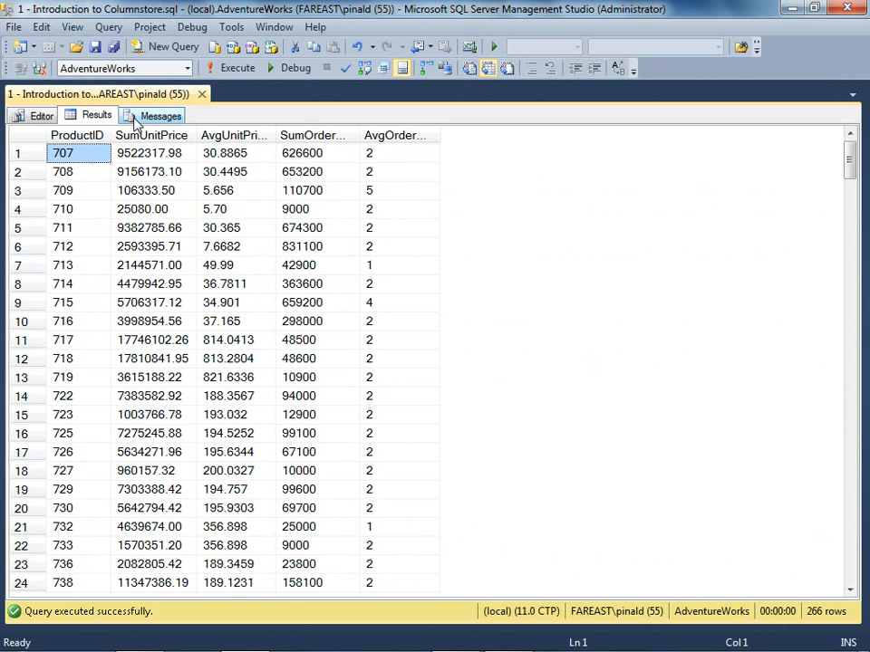
left_click(161, 115)
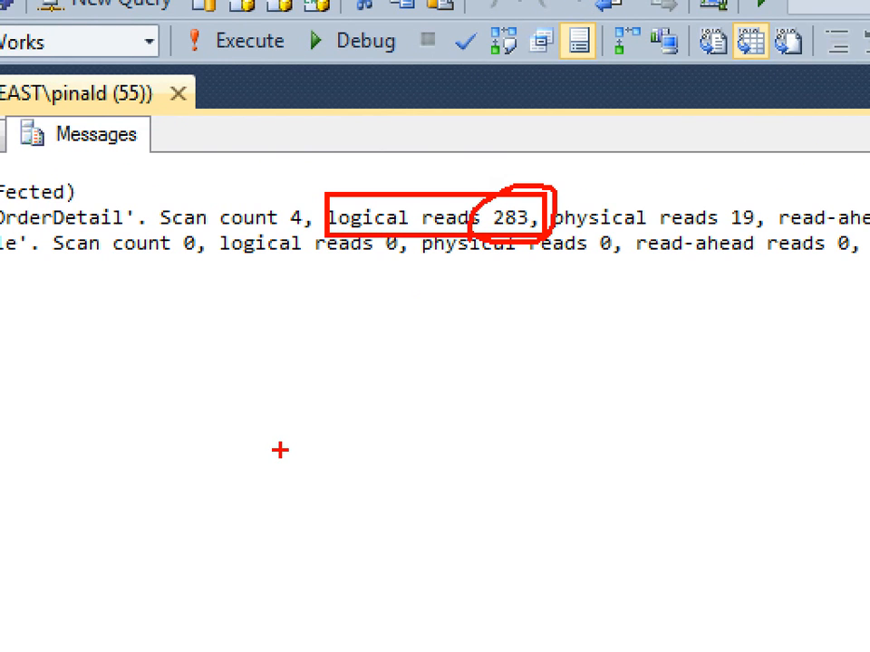
mouse_move(290, 417)
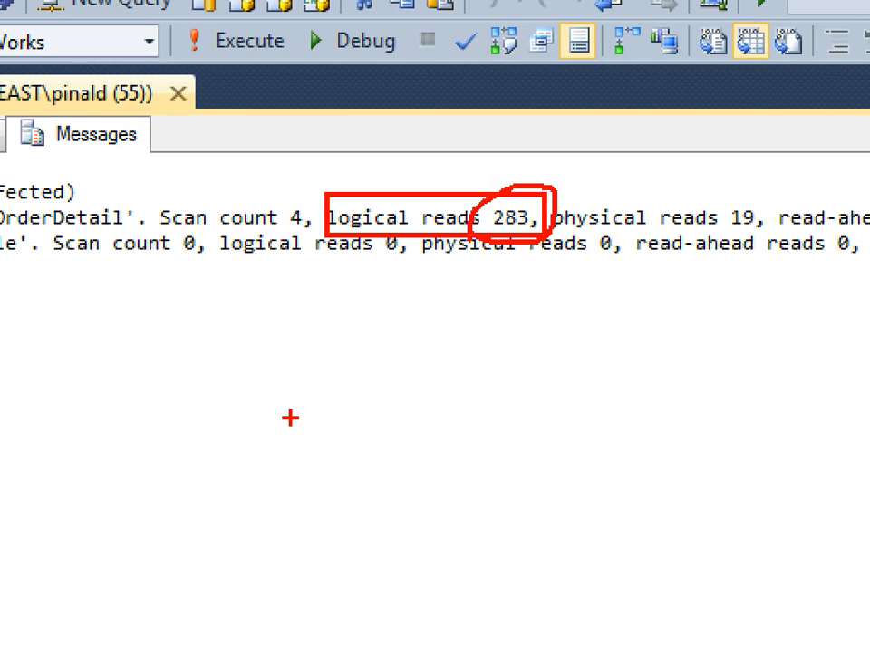
mouse_move(725, 252)
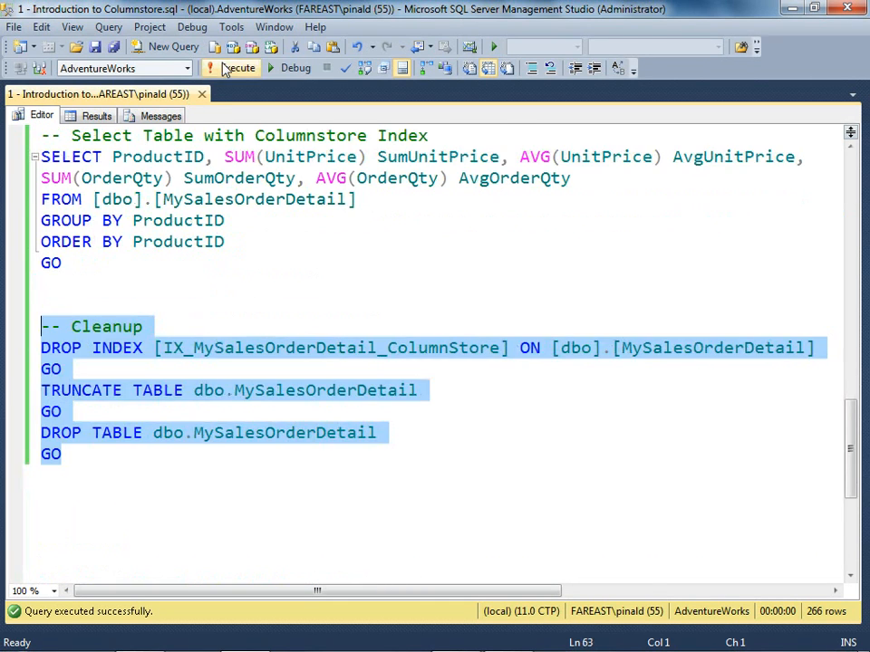
left_click(232, 67)
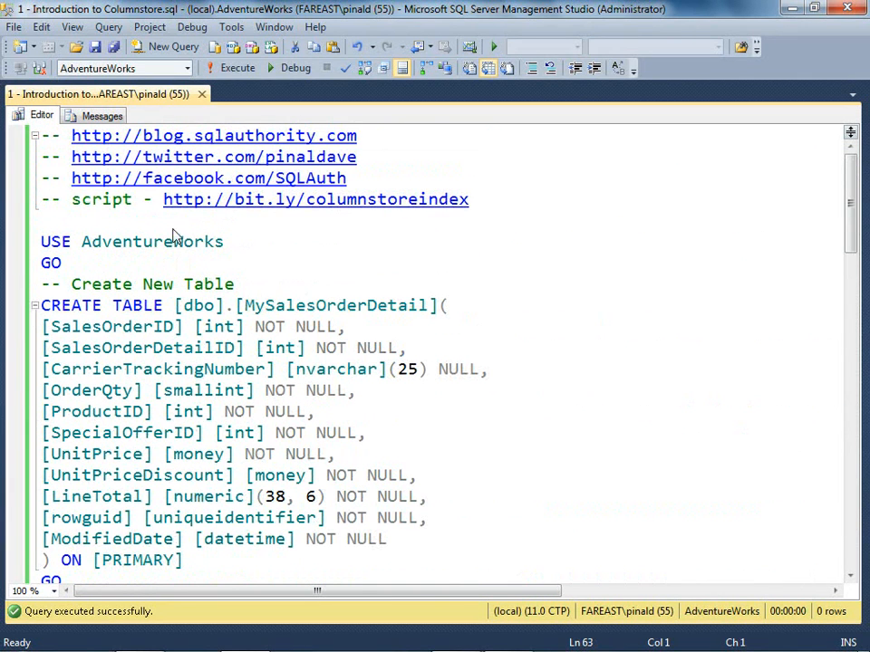
mouse_move(274, 210)
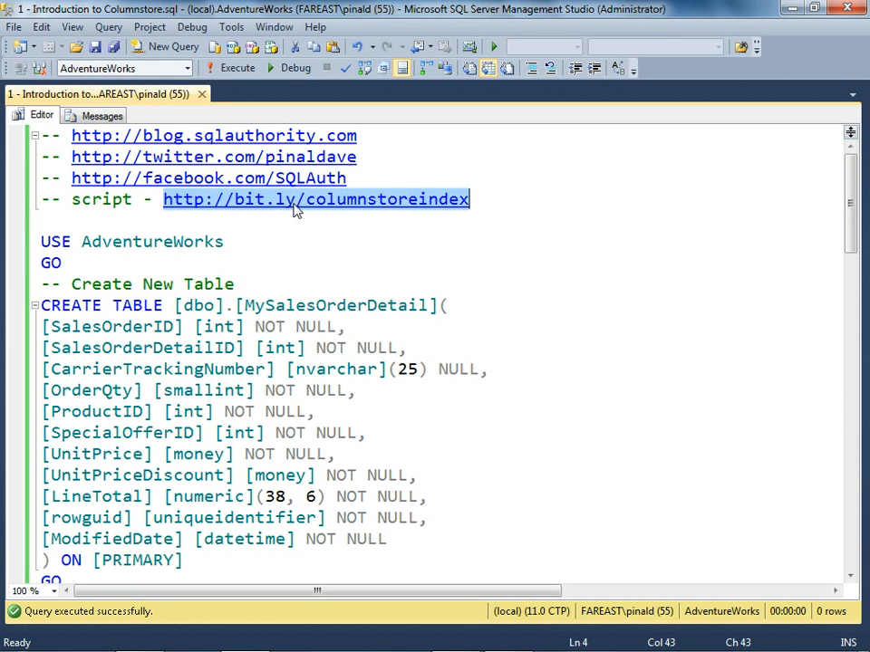
mouse_move(483, 270)
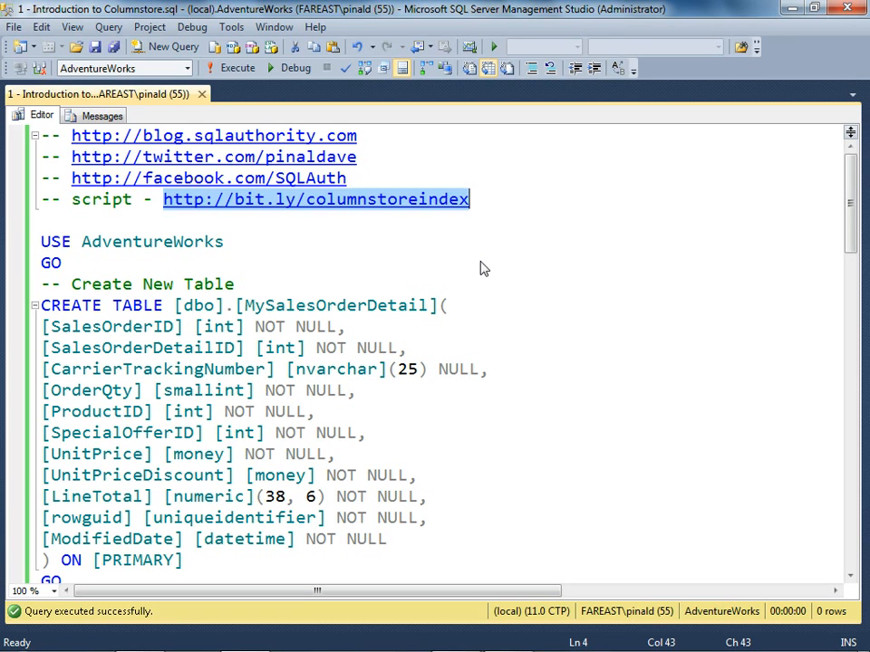
left_click(72, 157)
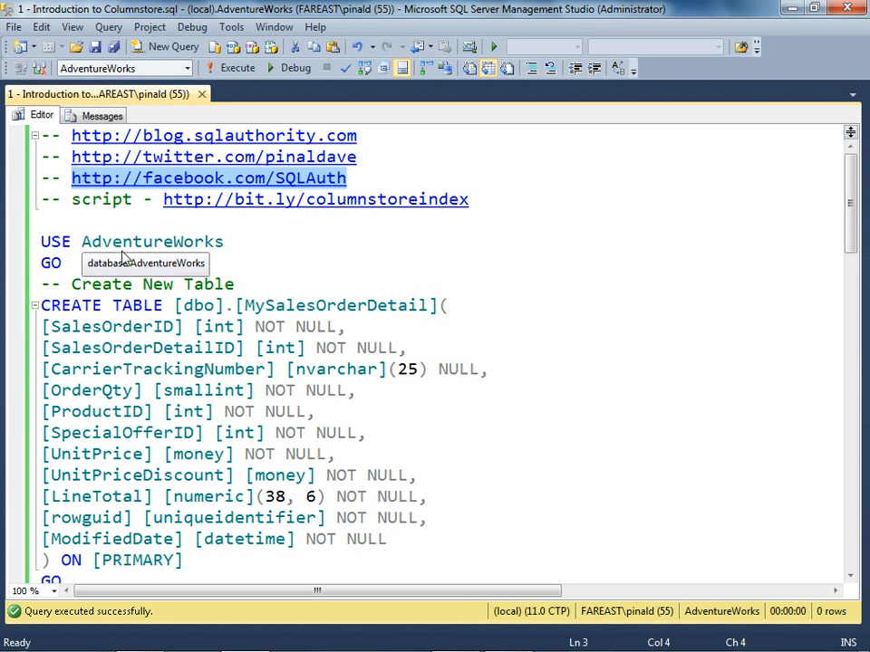
mouse_move(469, 246)
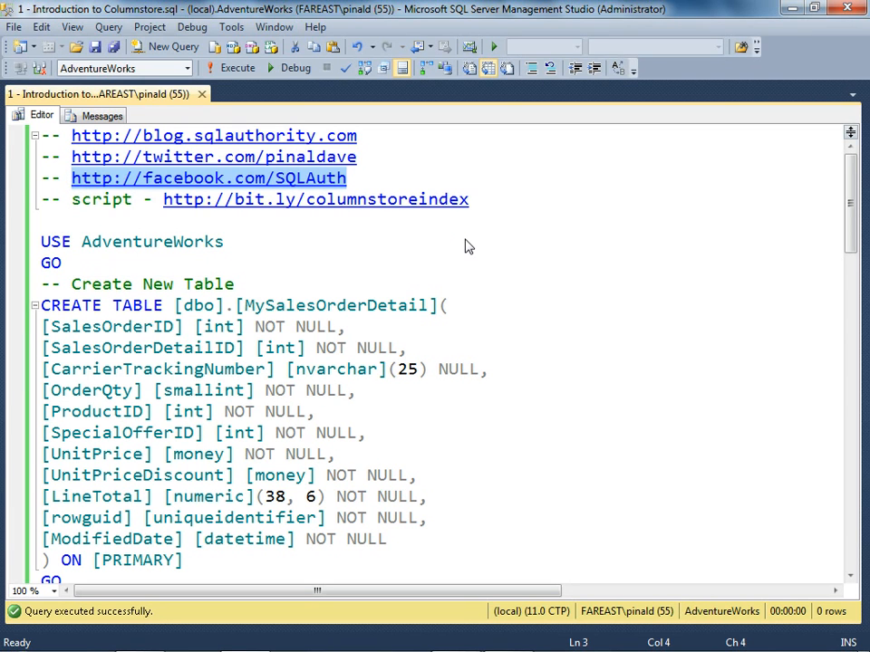